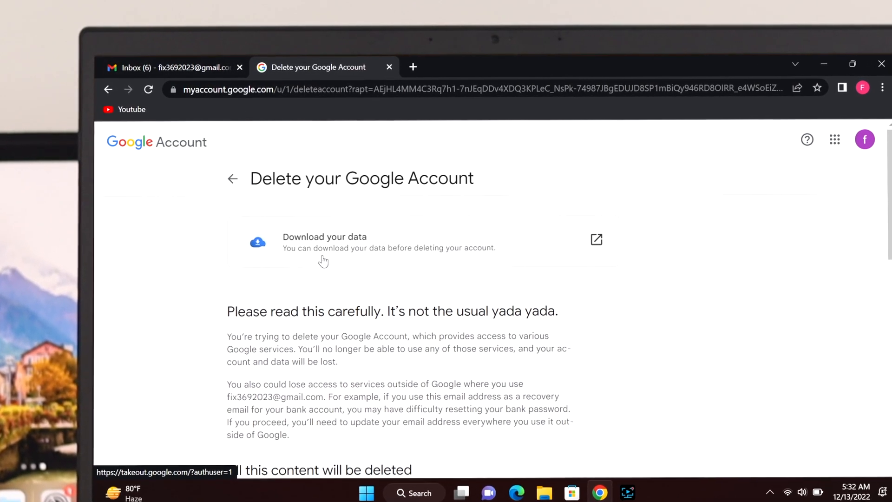
# - From the Gmail profile avatar, go to 'Manage your Google Account' in a new tab
pyautogui.scroll(-3)
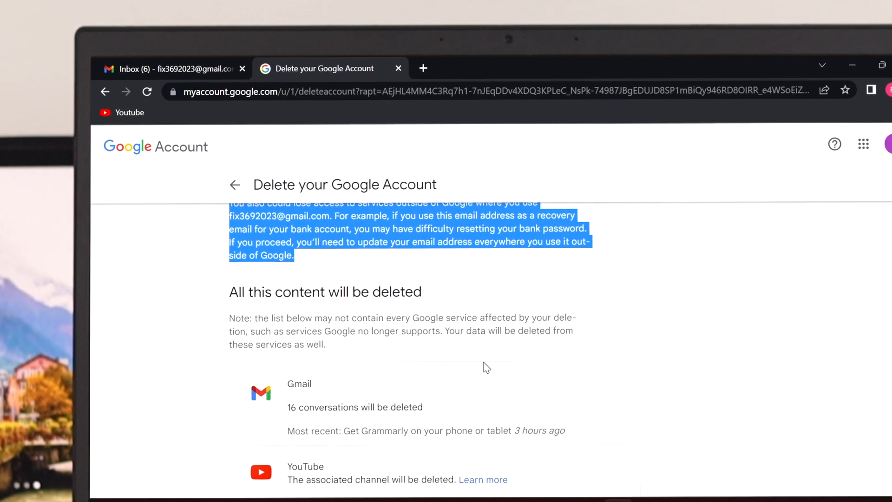
pyautogui.scroll(-3)
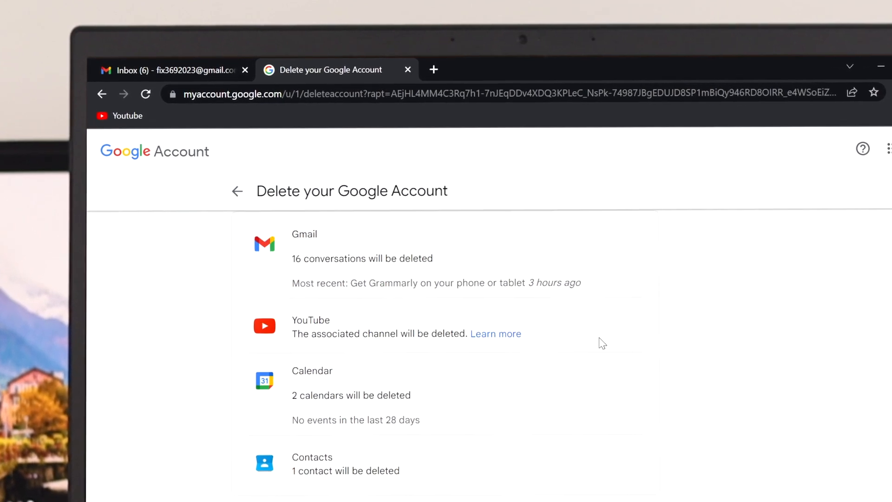
pyautogui.scroll(-3)
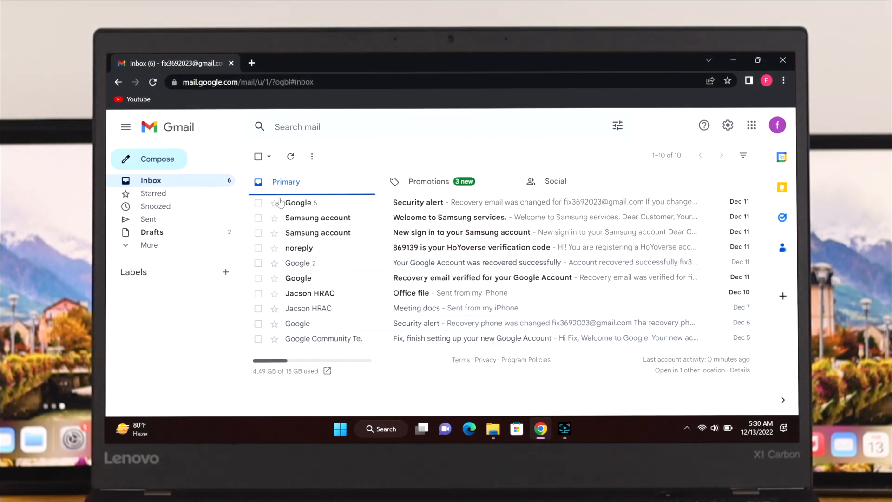
pyautogui.moveTo(347, 217)
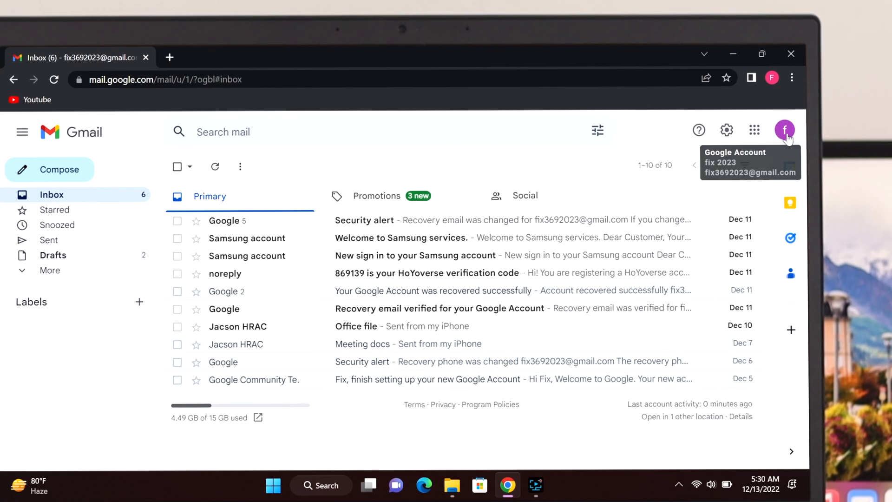
pyautogui.click(784, 130)
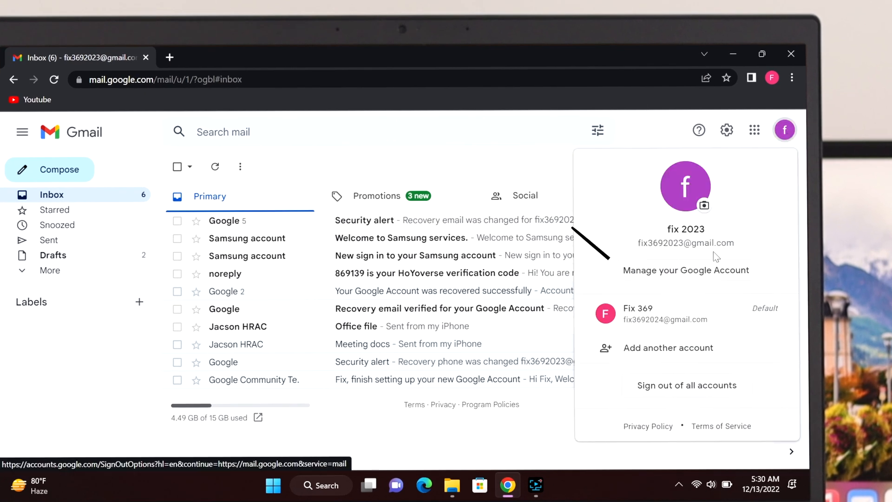
pyautogui.click(686, 384)
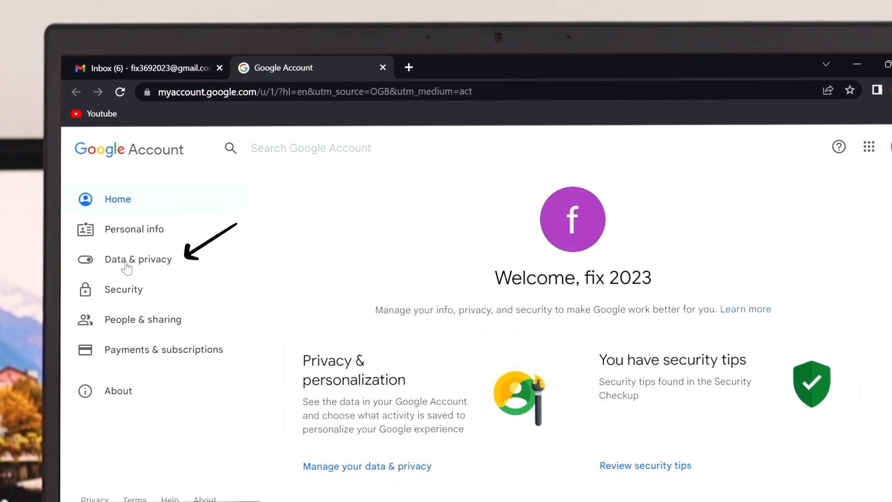
# - Go to Data & privacy and scroll to the 'More options' section offering account deletion
pyautogui.click(137, 259)
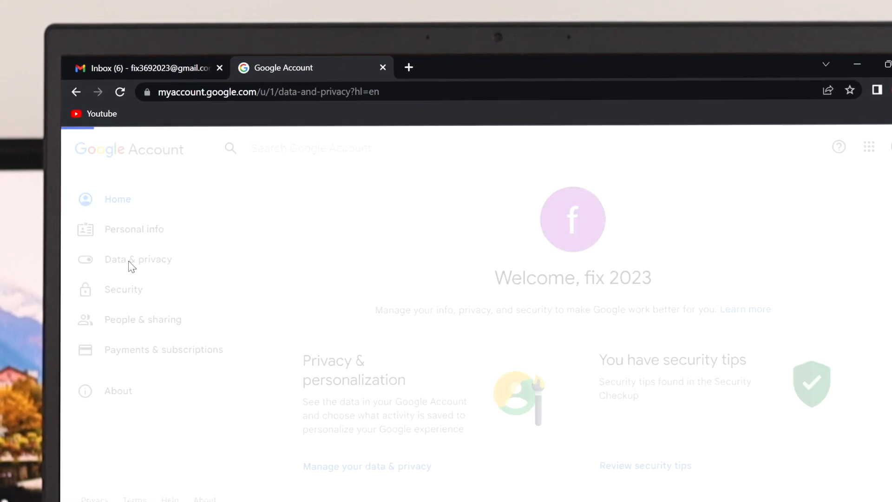
pyautogui.click(138, 259)
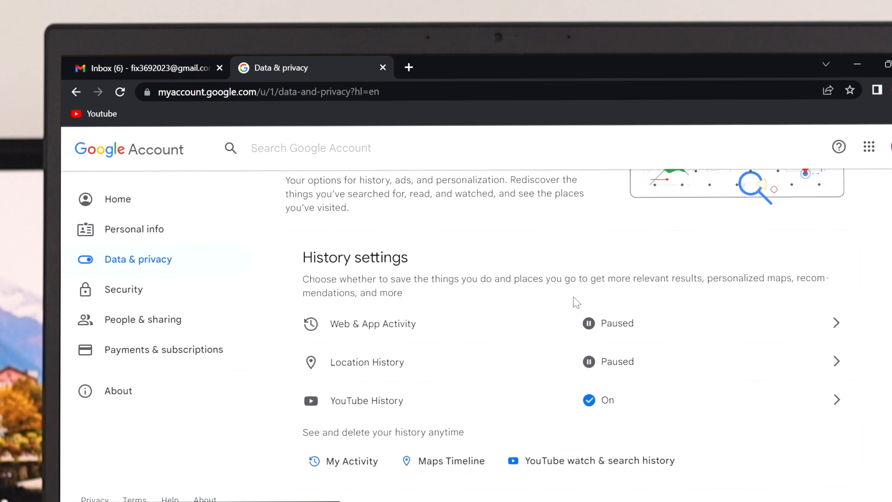
pyautogui.scroll(-3)
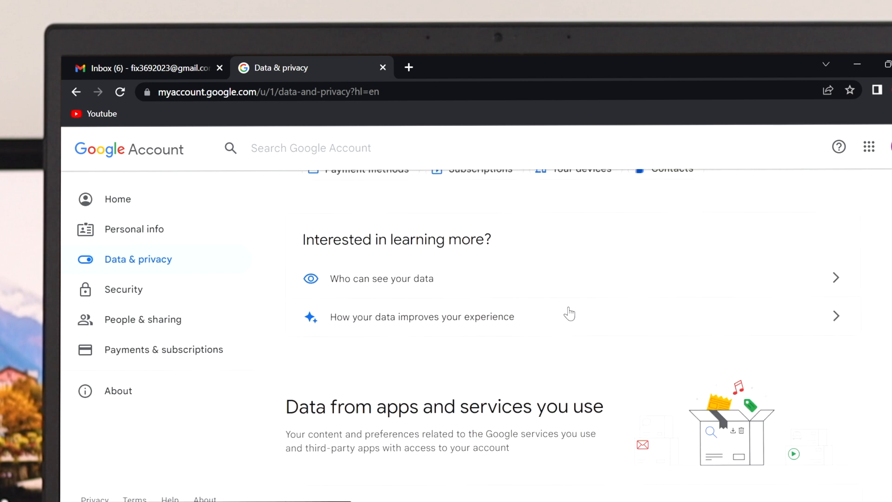
pyautogui.scroll(-3)
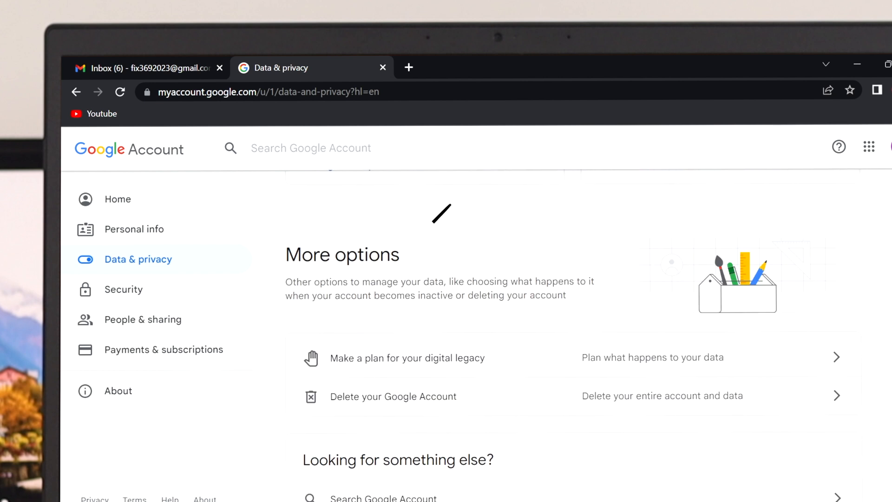
pyautogui.scroll(-3)
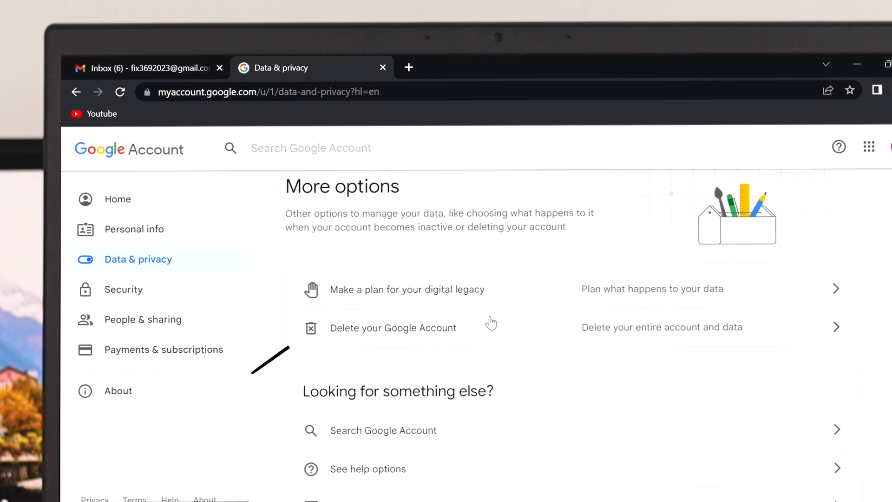
# - Choose 'Delete your Google Account' and re-verify the password to reach the deletion warnings page
pyautogui.click(393, 328)
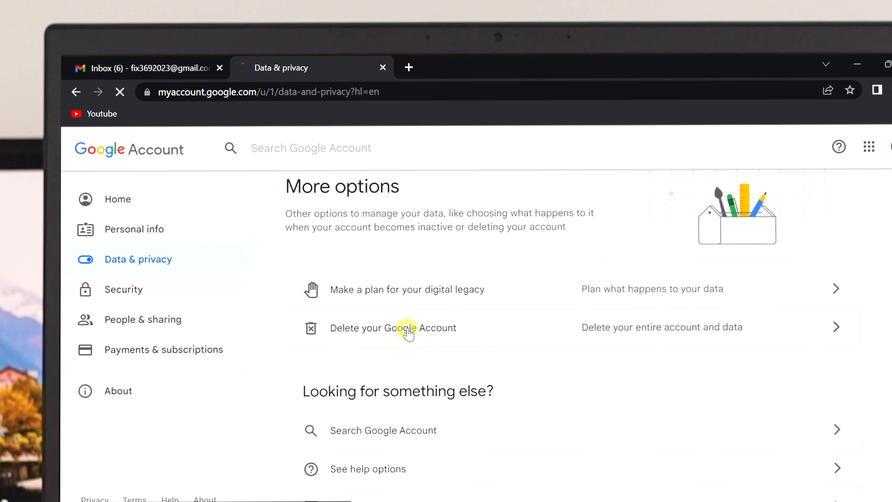
pyautogui.click(393, 328)
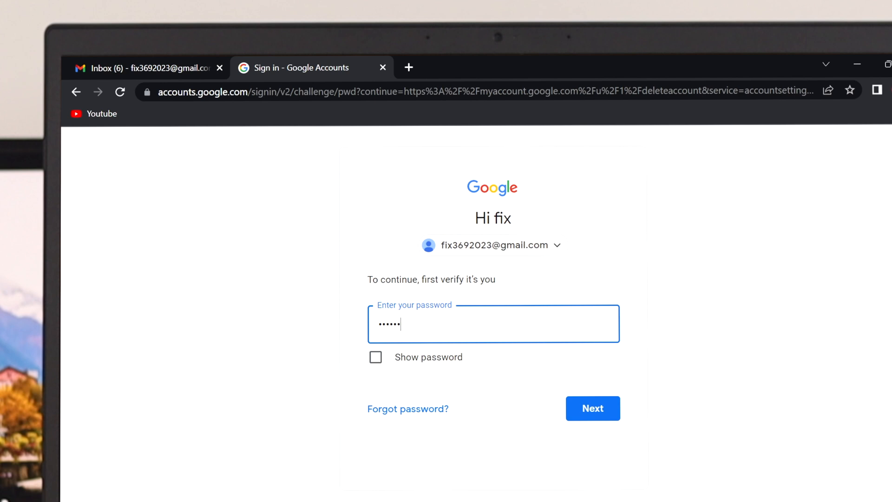
pyautogui.click(592, 408)
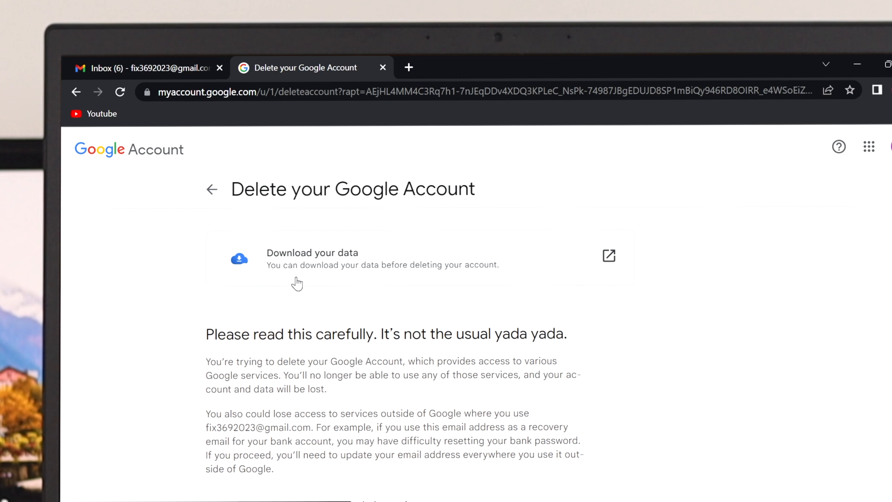
pyautogui.scroll(-3)
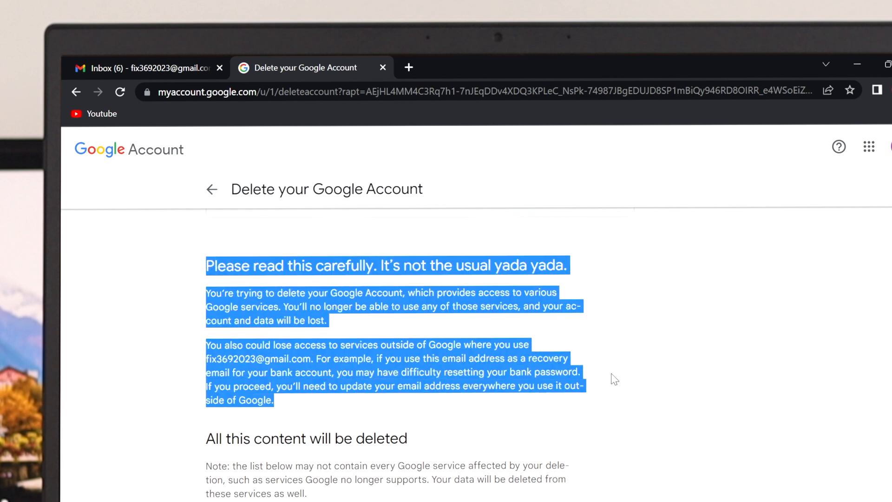
pyautogui.scroll(-3)
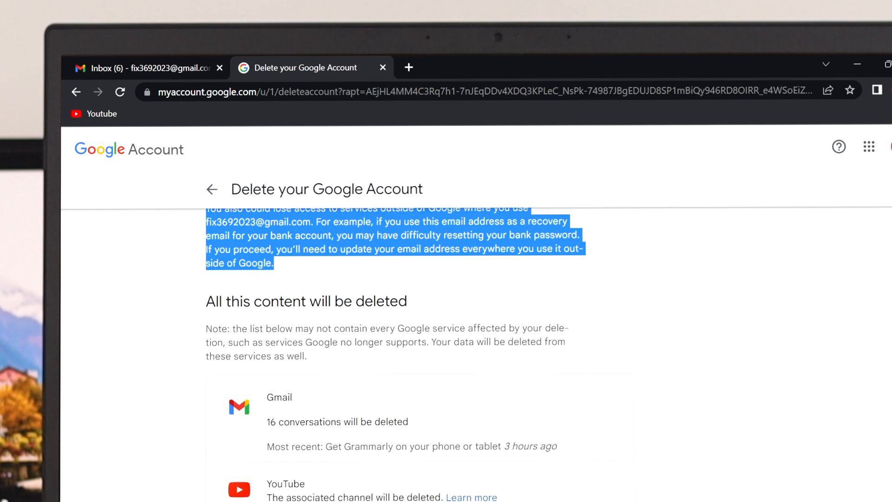
pyautogui.moveTo(286, 324)
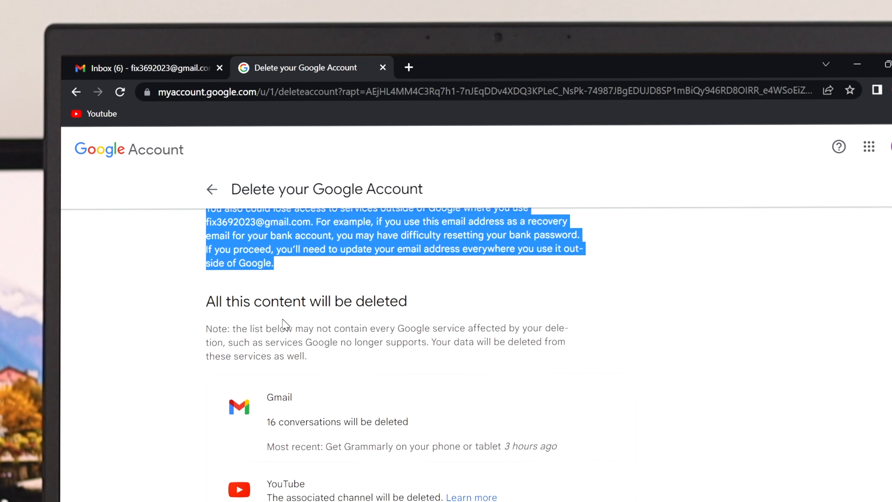
pyautogui.scroll(-3)
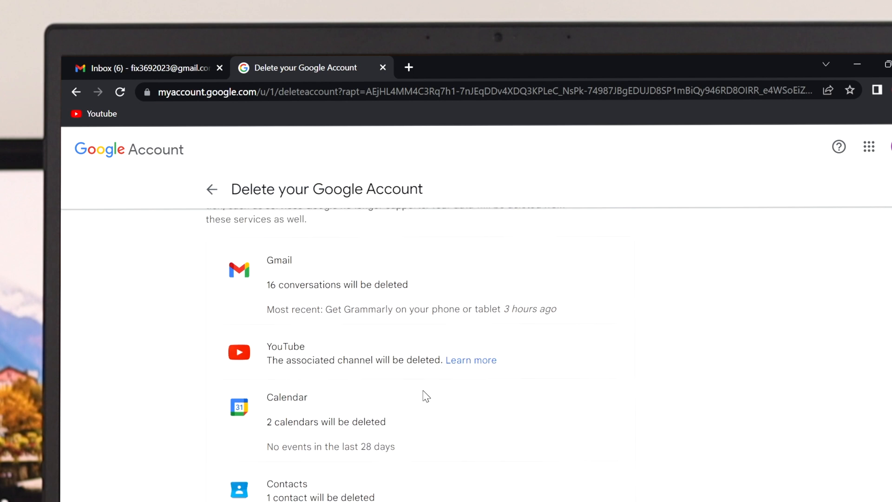
pyautogui.scroll(-3)
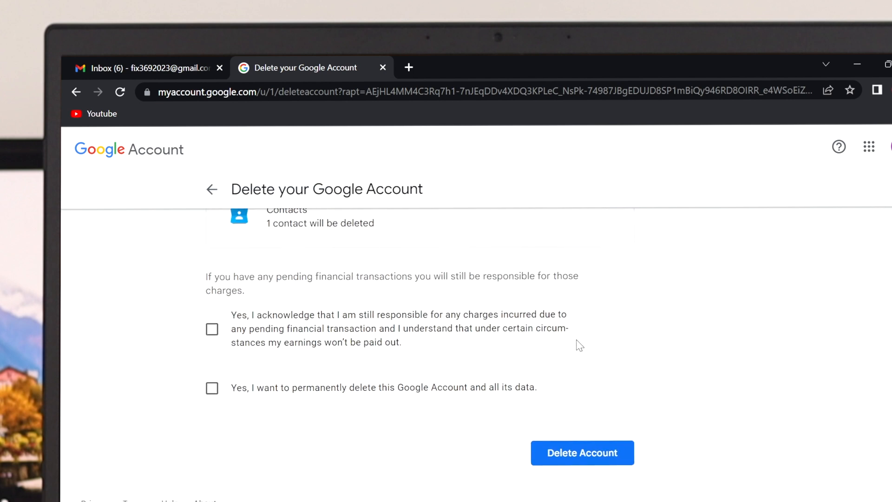
pyautogui.moveTo(230, 385)
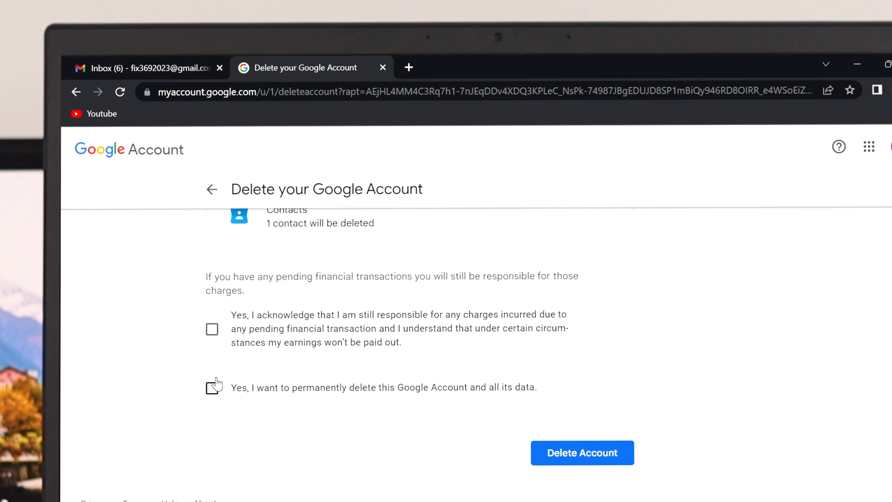
# - Tick both 'Yes, I…' acknowledgements and confirm 'Delete Account' to permanently delete the account
pyautogui.click(212, 329)
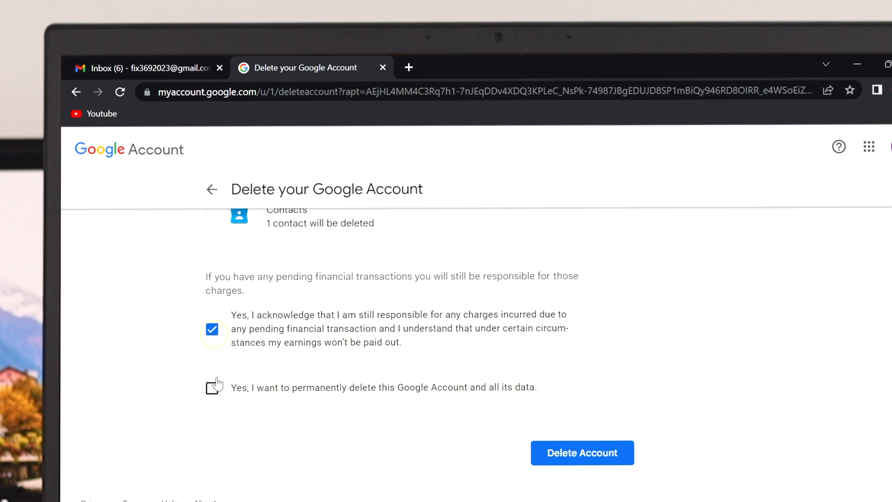
pyautogui.click(212, 387)
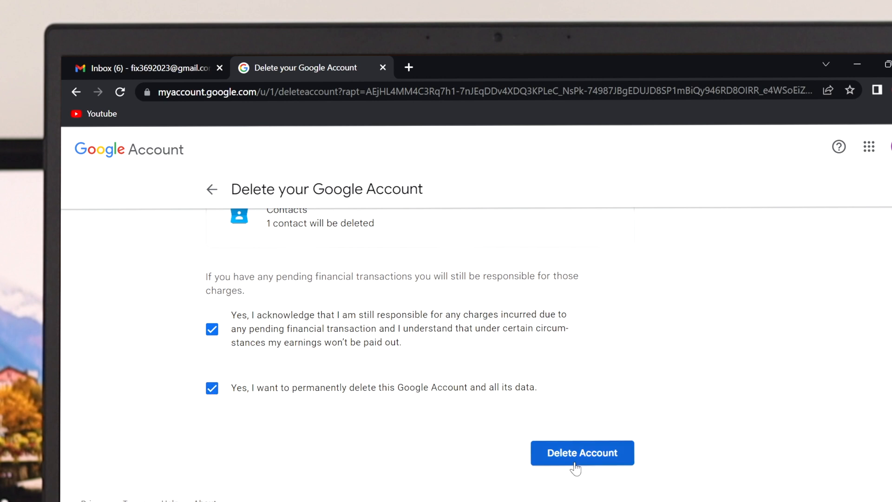
pyautogui.click(582, 452)
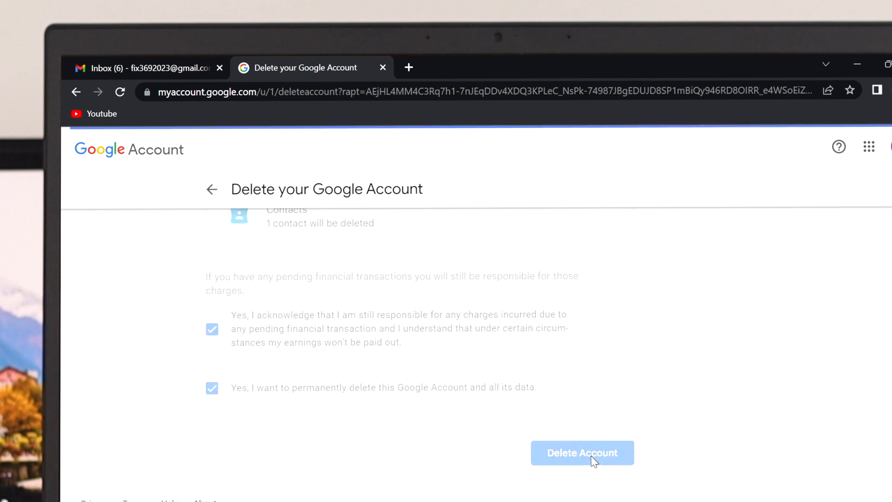
pyautogui.click(581, 452)
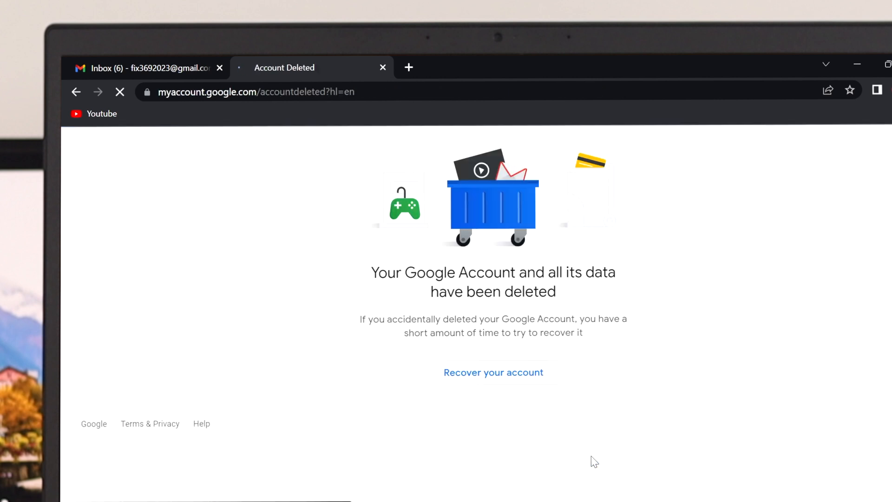